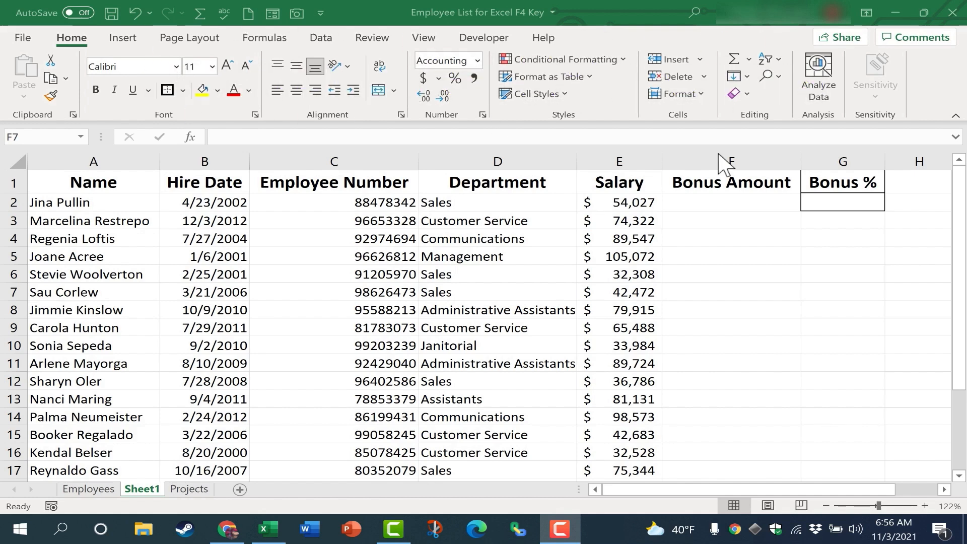
pyautogui.moveTo(724, 246)
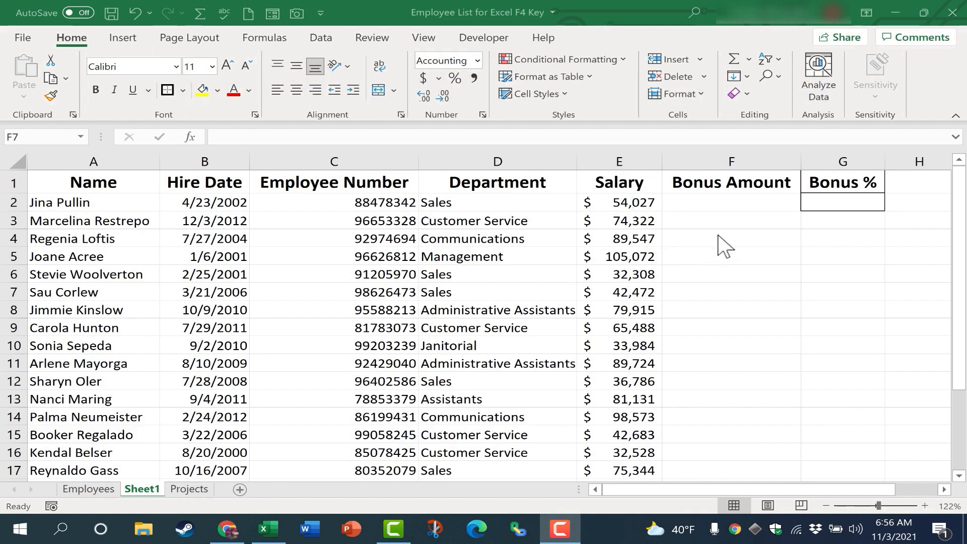
pyautogui.moveTo(742, 213)
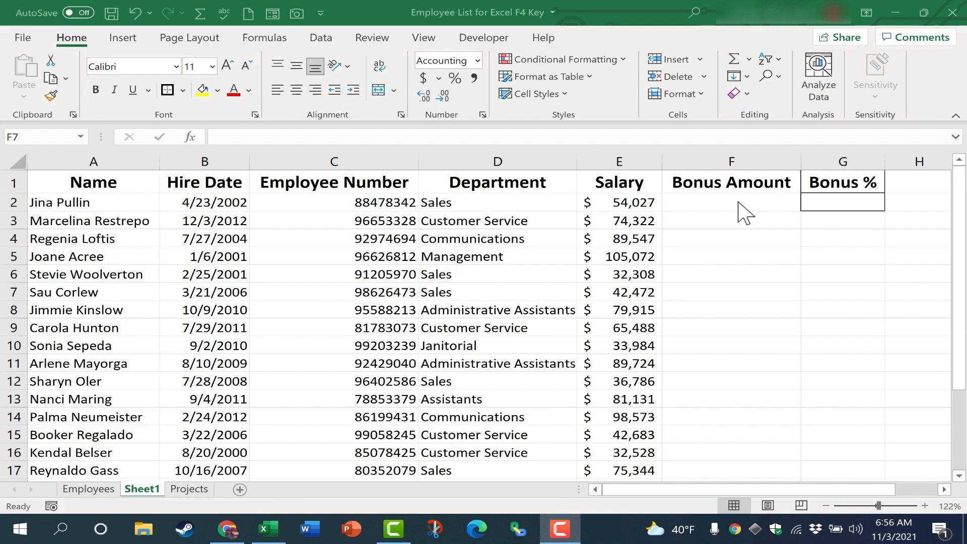
pyautogui.moveTo(692, 250)
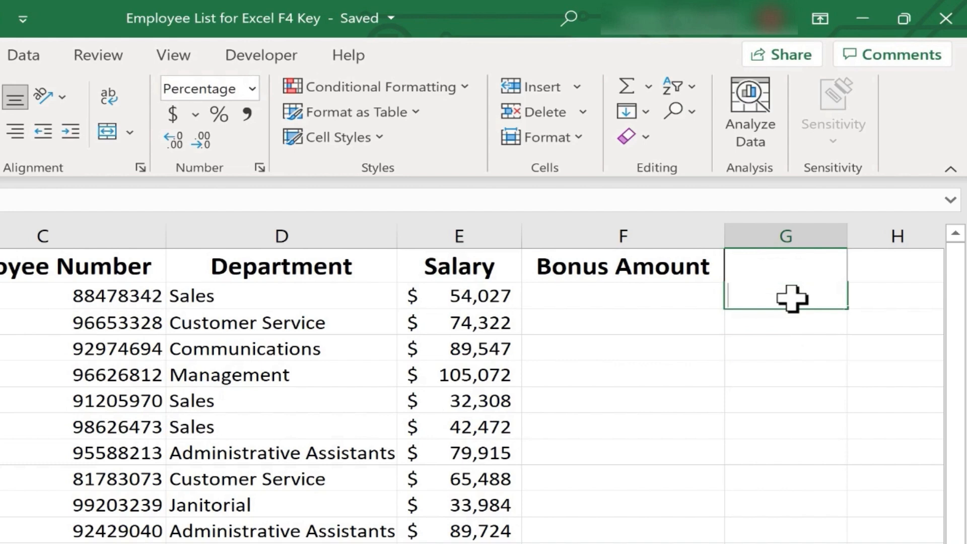
# - Enter the 2.4% rate in G2 and the bonus formula =E2*G2 in F2
pyautogui.write('2.4%')
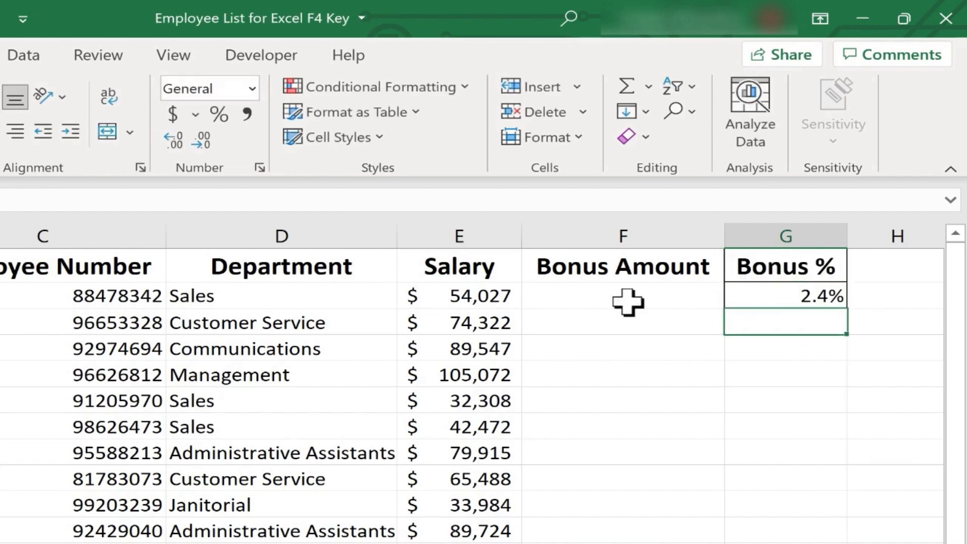
pyautogui.click(621, 295)
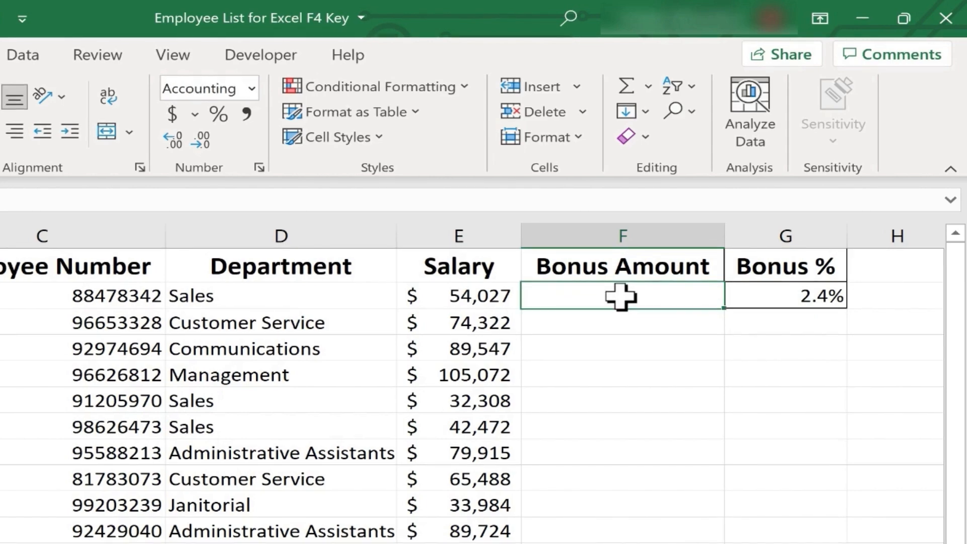
pyautogui.write('=')
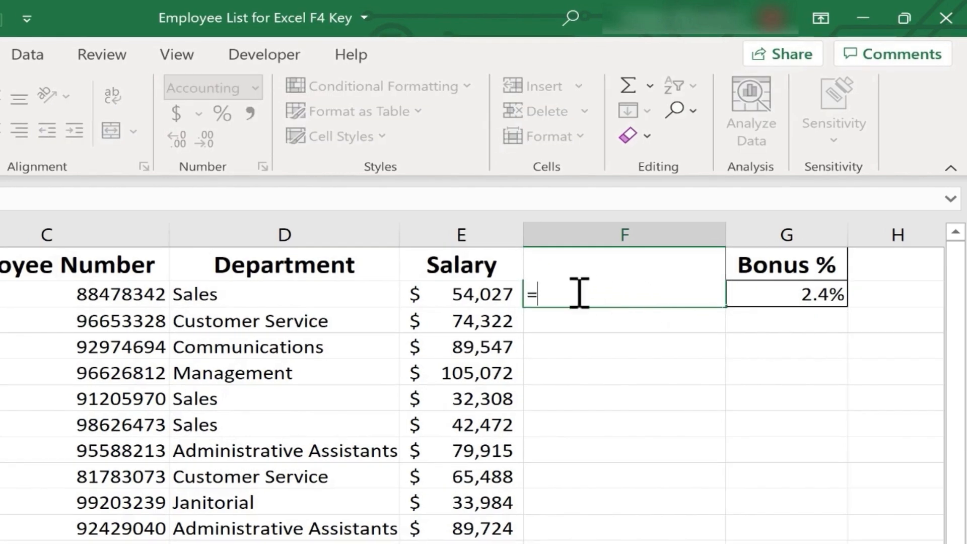
pyautogui.click(614, 204)
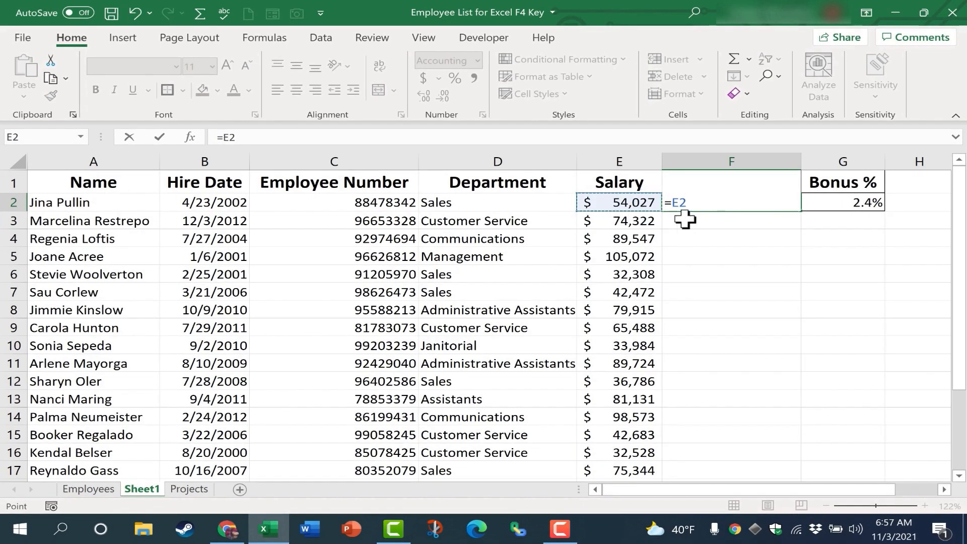
pyautogui.write('*')
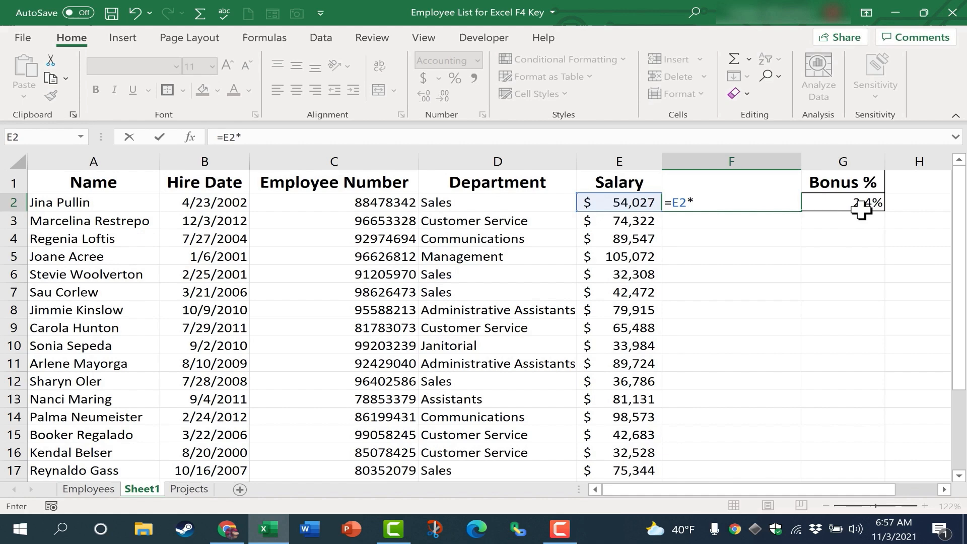
pyautogui.click(842, 203)
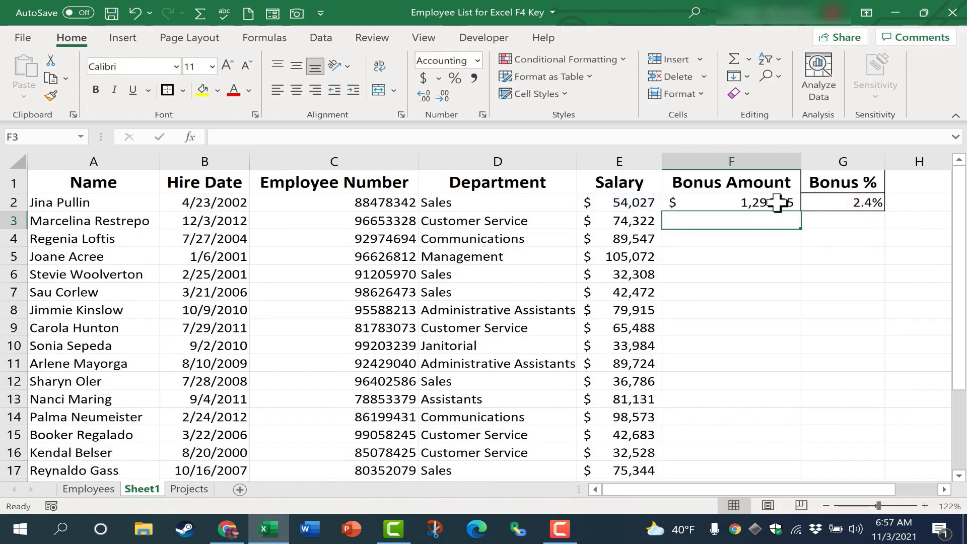
pyautogui.click(729, 201)
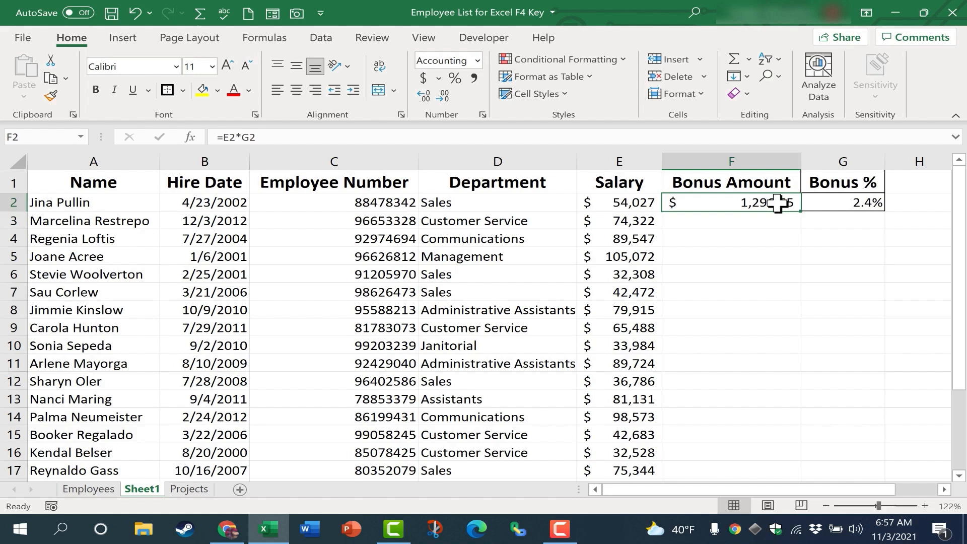
pyautogui.moveTo(805, 223)
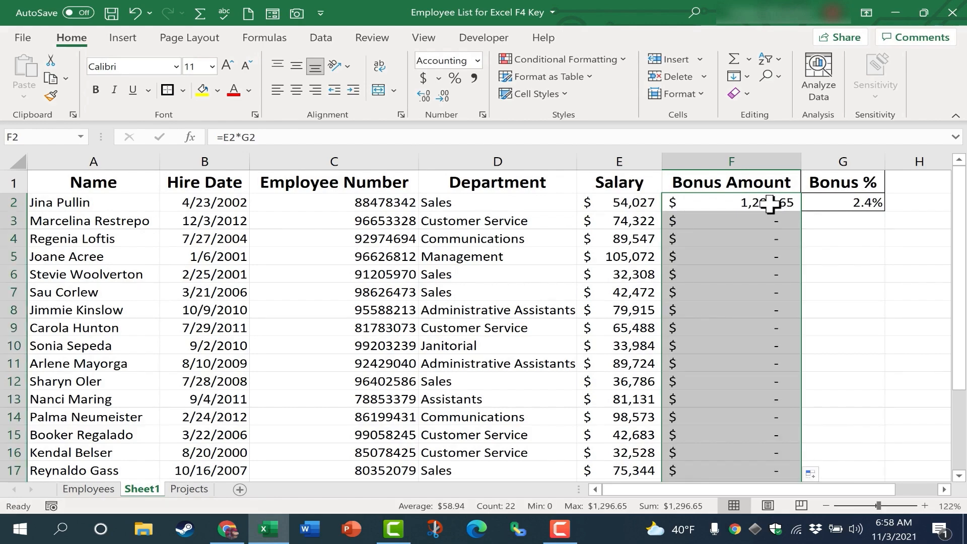
# - Check the filled bonus column, then open F2's formula for editing
pyautogui.scroll(-3)
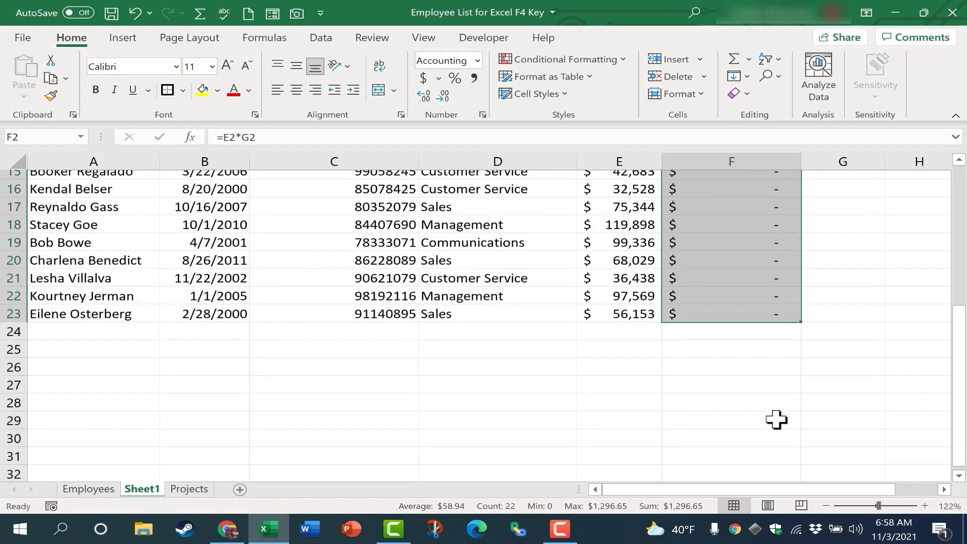
pyautogui.scroll(3)
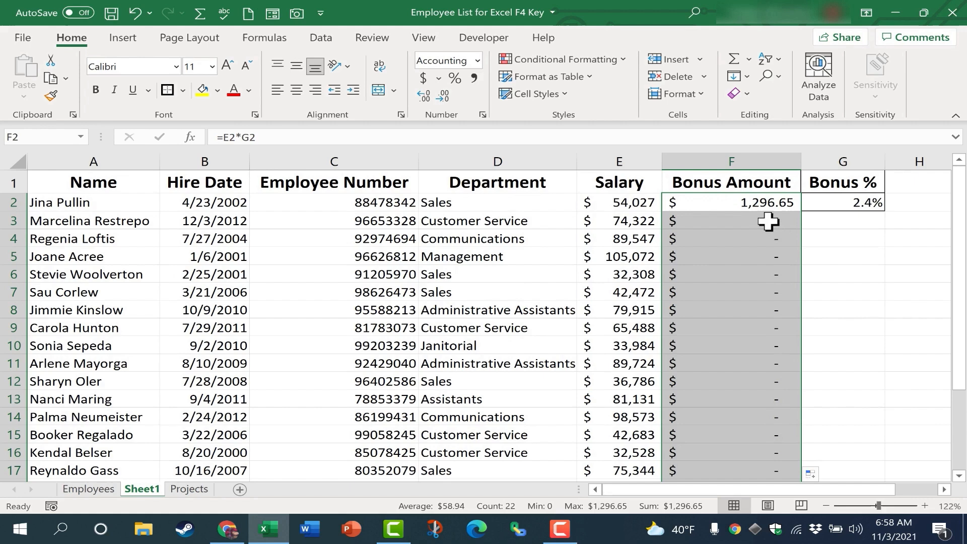
pyautogui.doubleClick(731, 201)
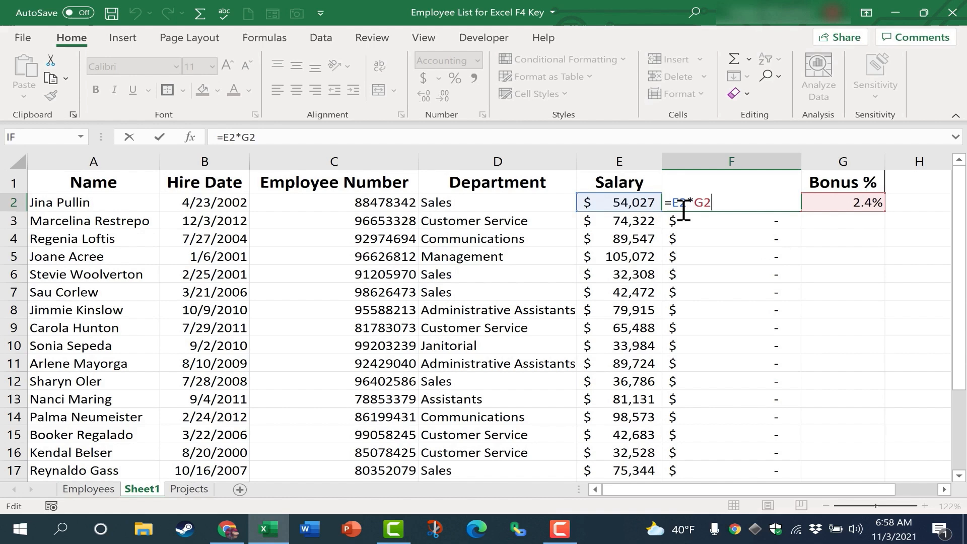
pyautogui.moveTo(641, 202)
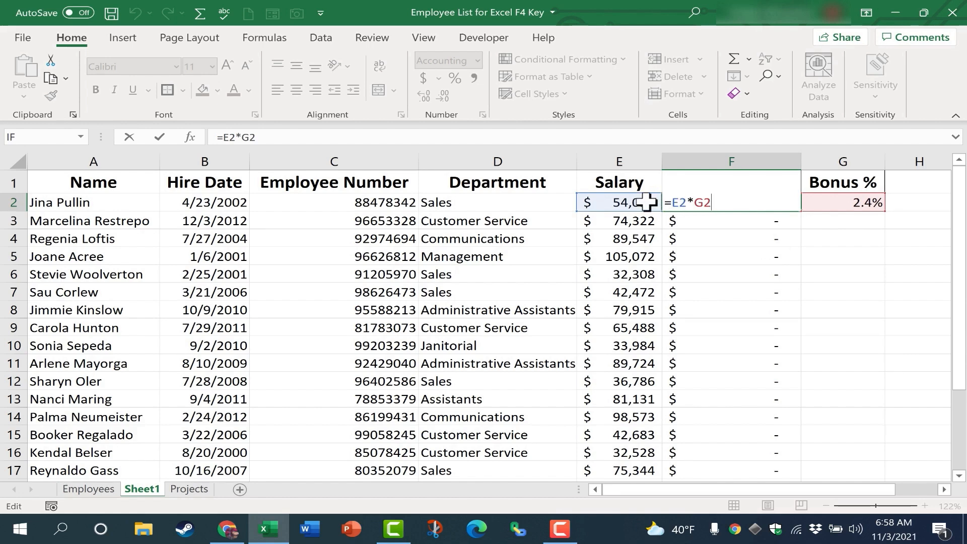
pyautogui.moveTo(647, 242)
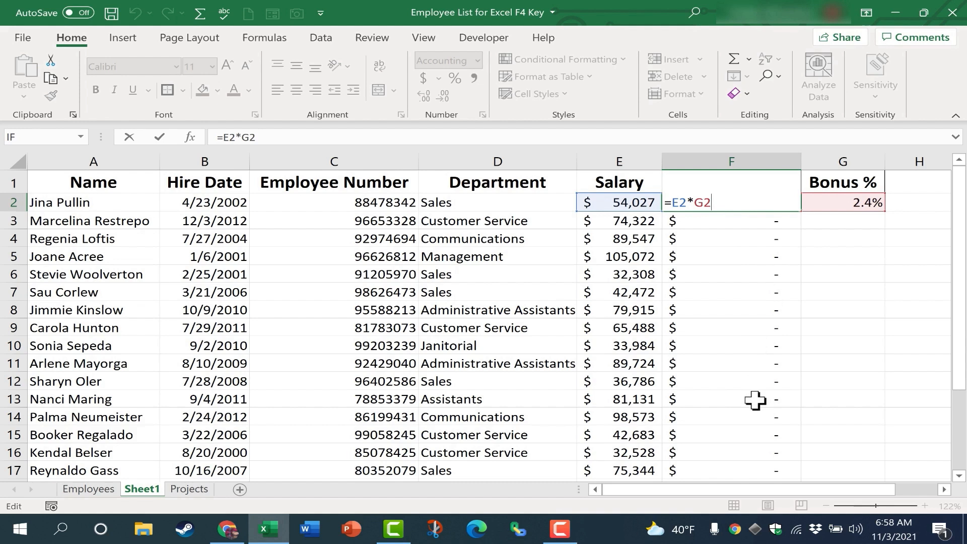
pyautogui.moveTo(641, 202)
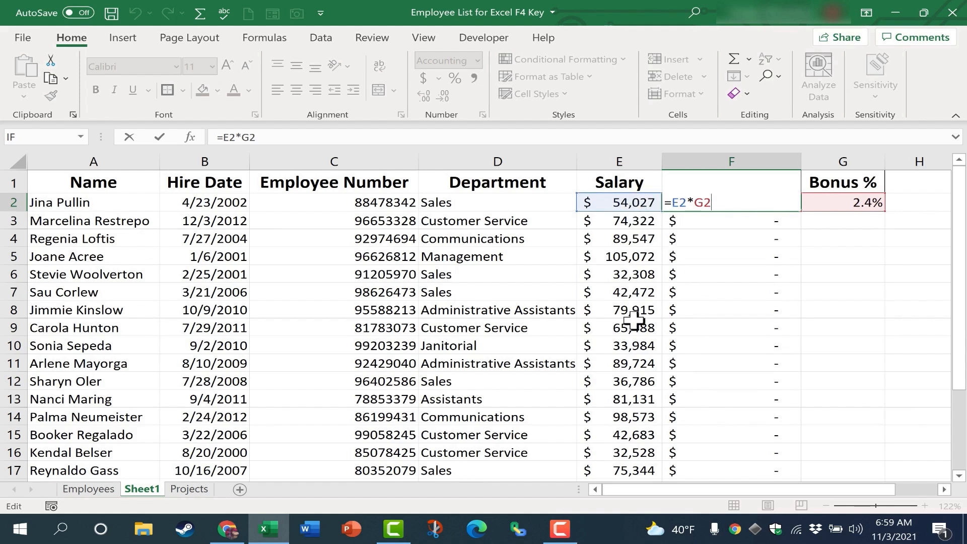
pyautogui.moveTo(641, 217)
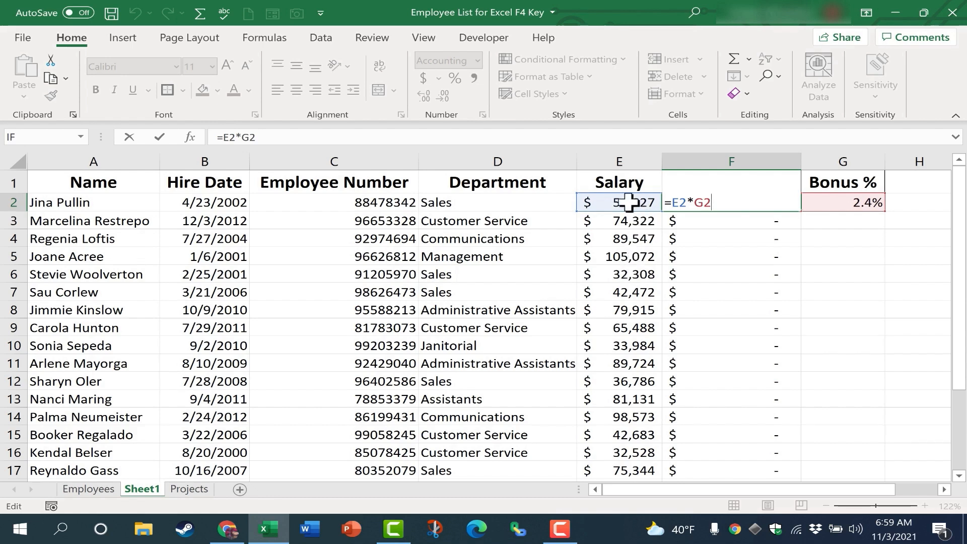
pyautogui.moveTo(637, 225)
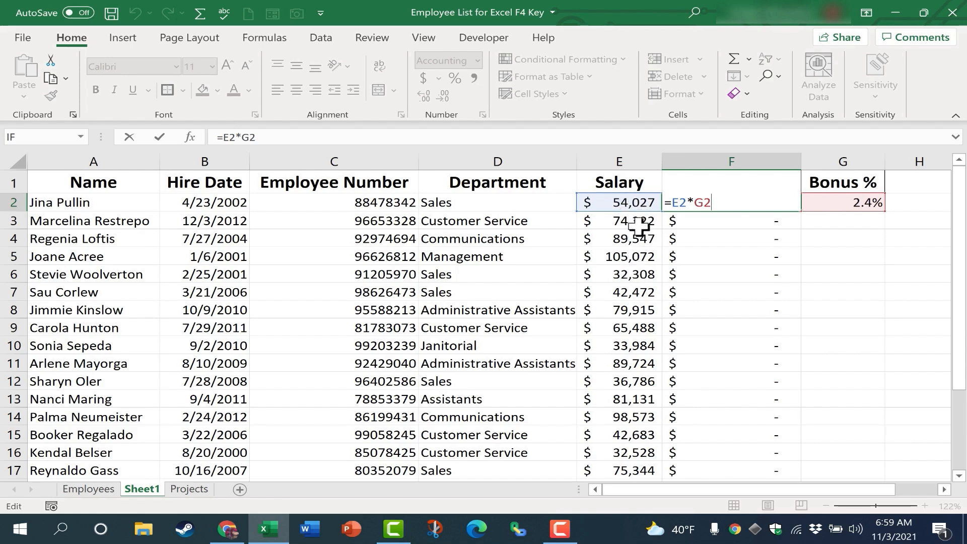
pyautogui.moveTo(640, 291)
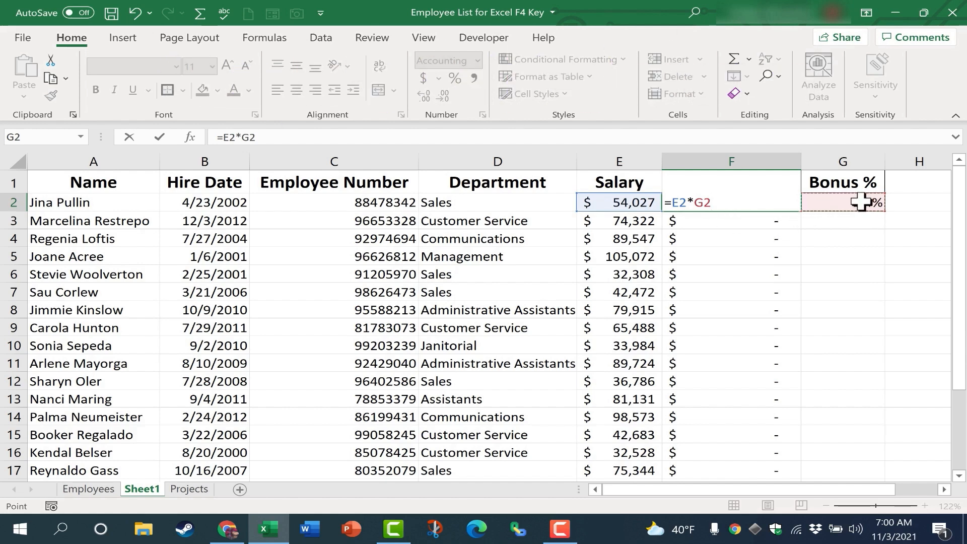
# - Re-point F2's formula at the rate cell and lock it as $G$2
pyautogui.write('2.4')
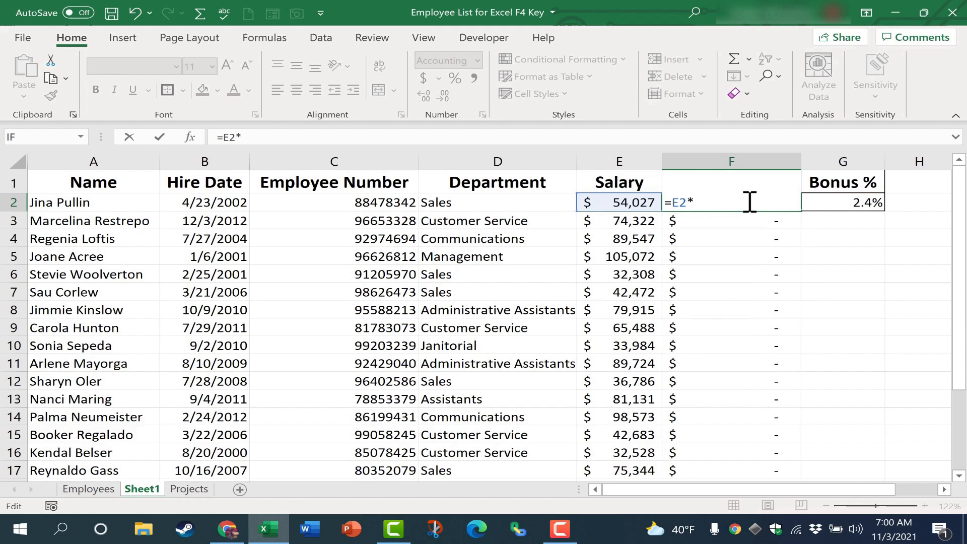
pyautogui.click(843, 202)
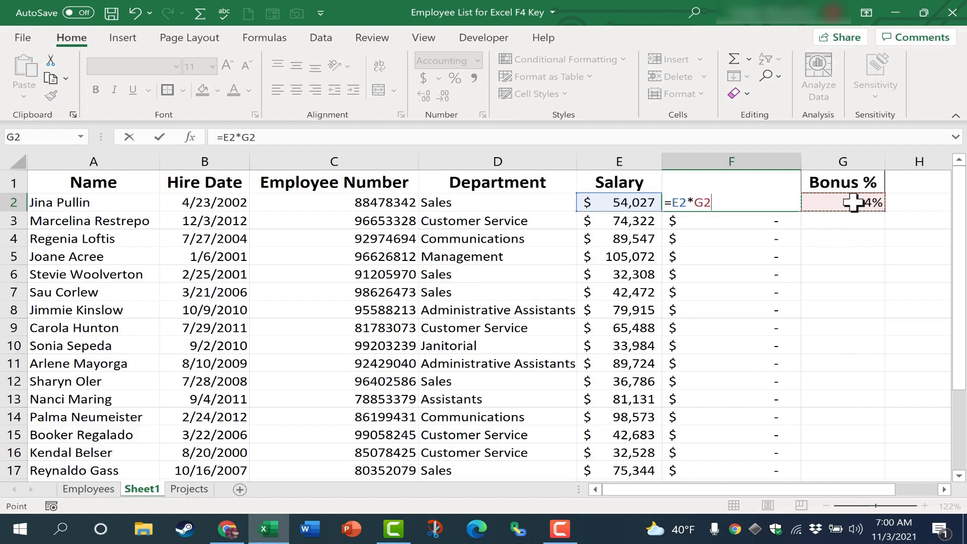
pyautogui.press('f4')
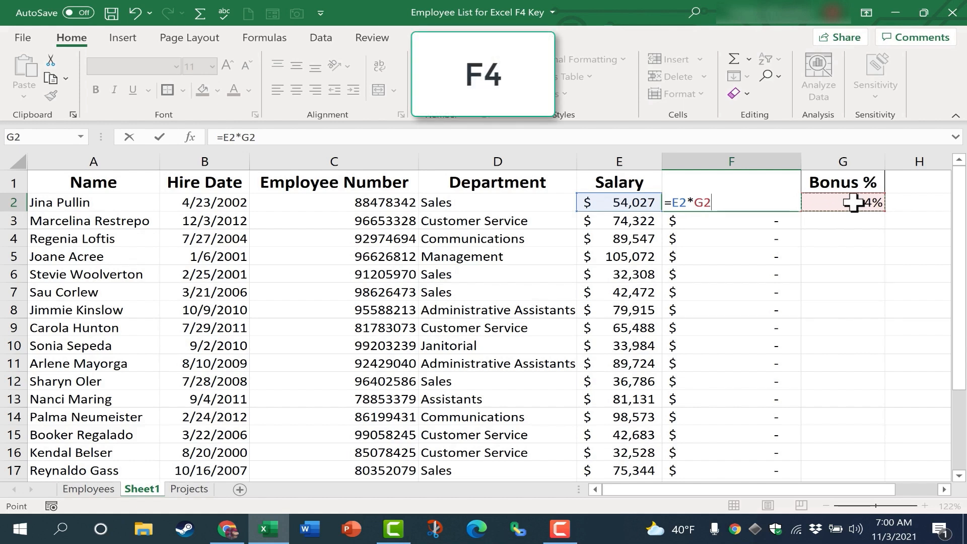
pyautogui.press('f4')
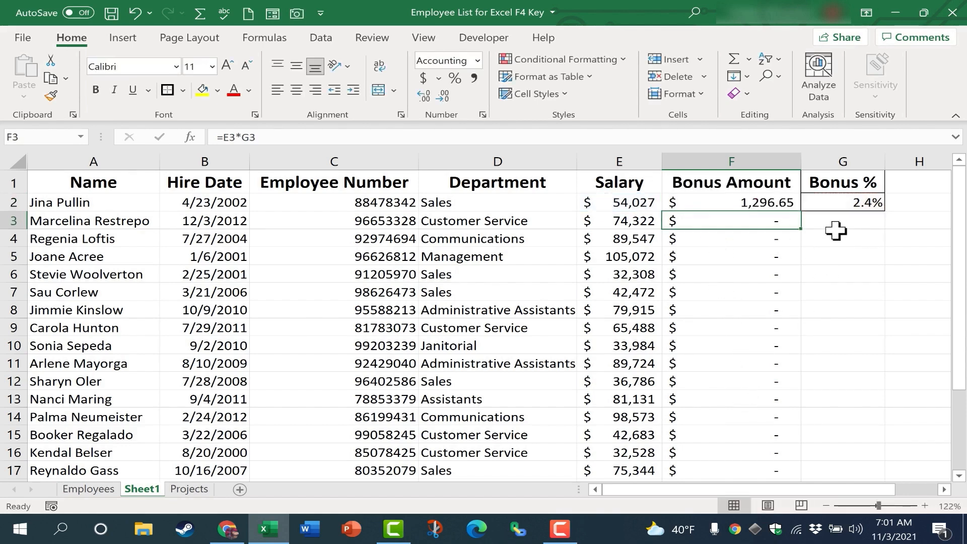
# - Select the corrected F2 formula and scroll down through the bonus column
pyautogui.click(730, 202)
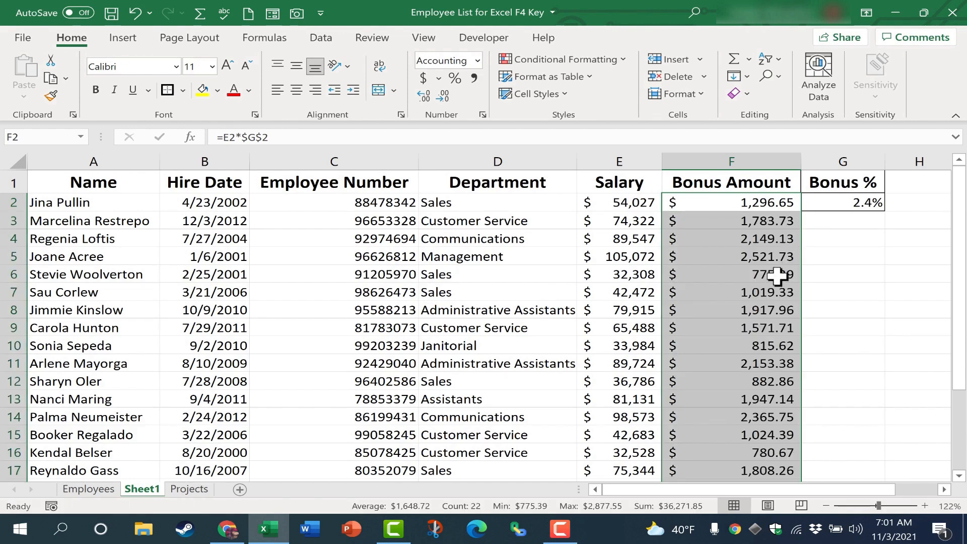
pyautogui.scroll(-3)
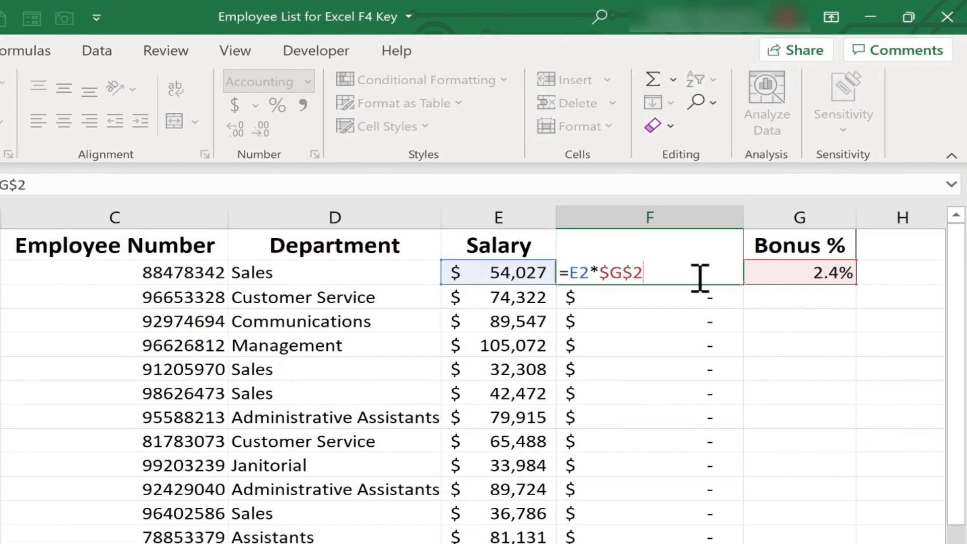
# - Cycle F2's rate reference with F4 to G$2 and commit it
pyautogui.press('f4')
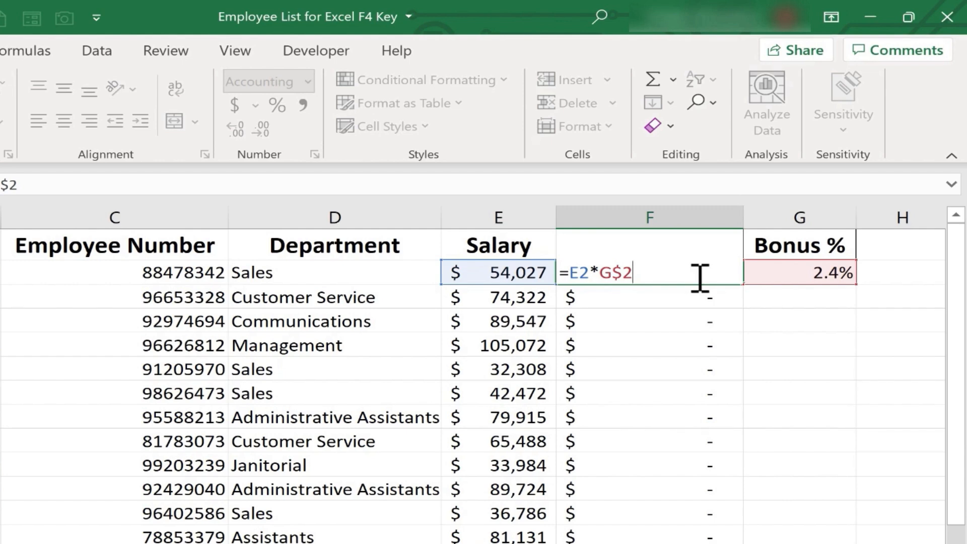
pyautogui.press('f4')
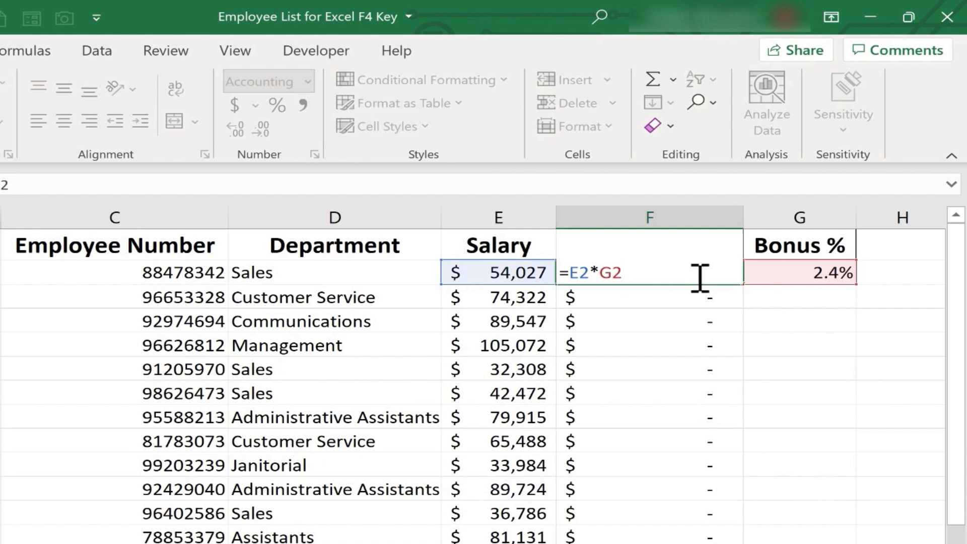
pyautogui.press('f4')
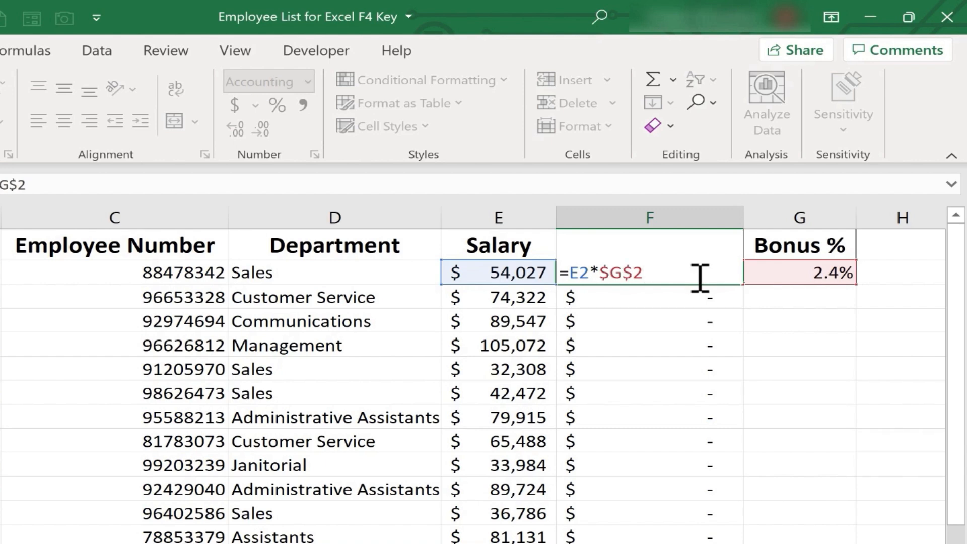
pyautogui.press('f4')
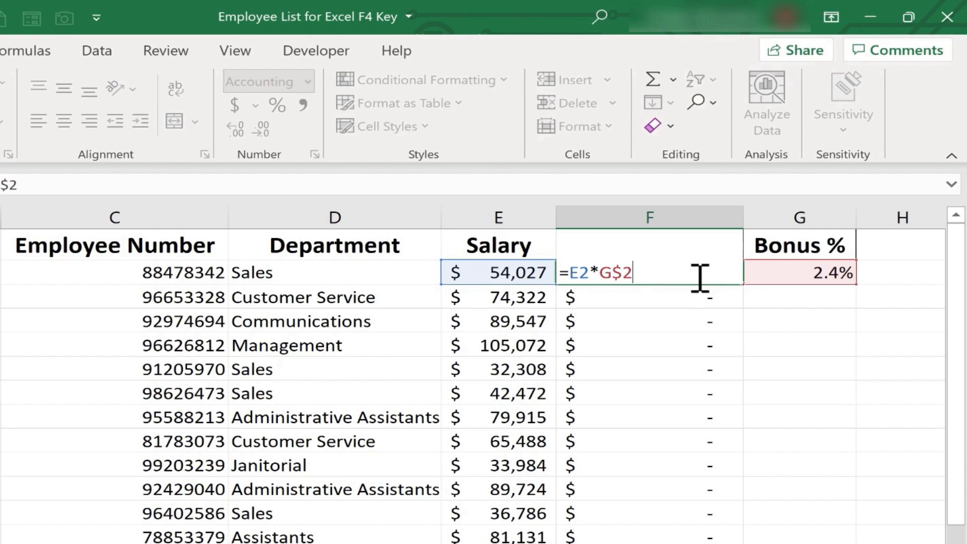
pyautogui.press('enter')
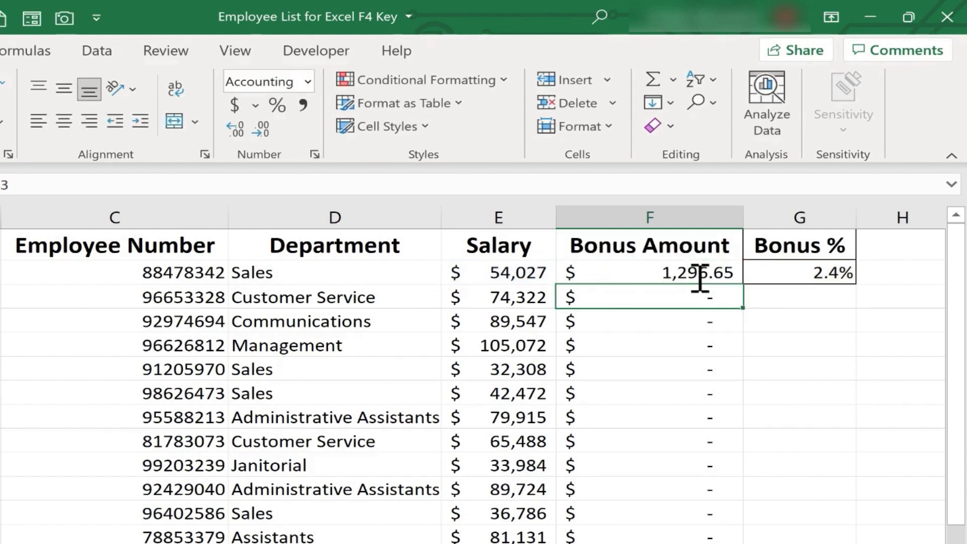